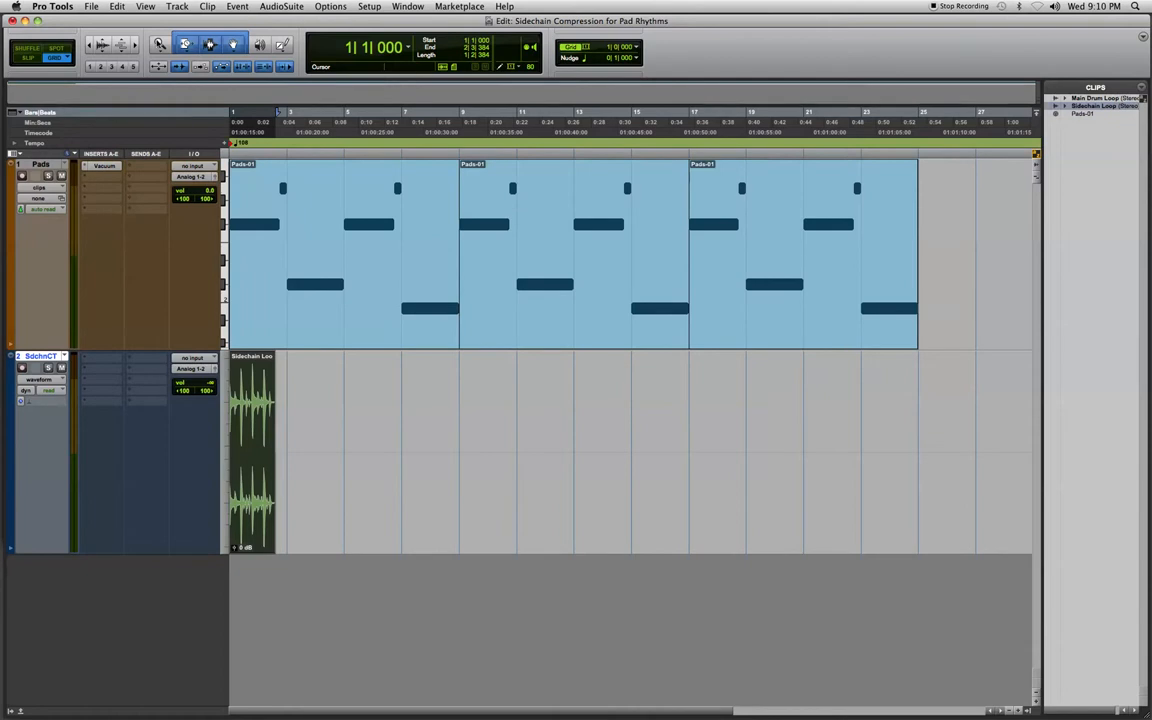
Step: Stretch the Sidechain Loop clip to two bars and repeat it through bar 9
left_click(185, 46)
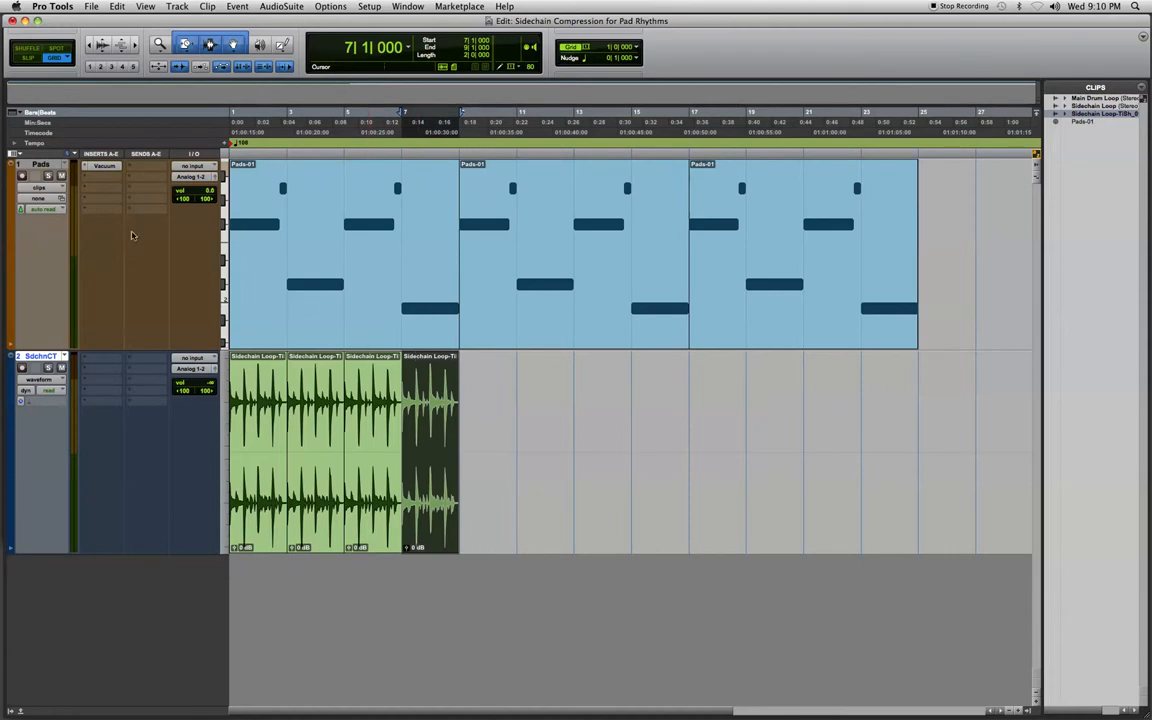
mouse_move(90, 181)
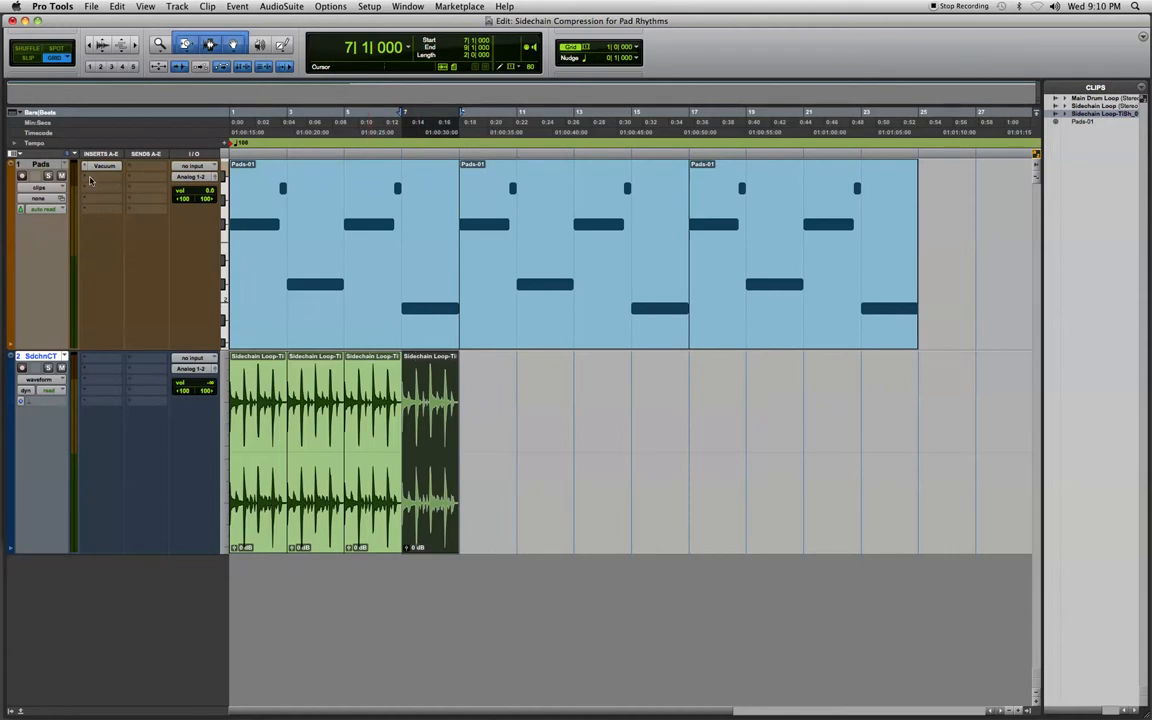
Step: Insert Dyn3 Compressor/Limiter on Pads insert B and move its window aside
left_click(104, 165)
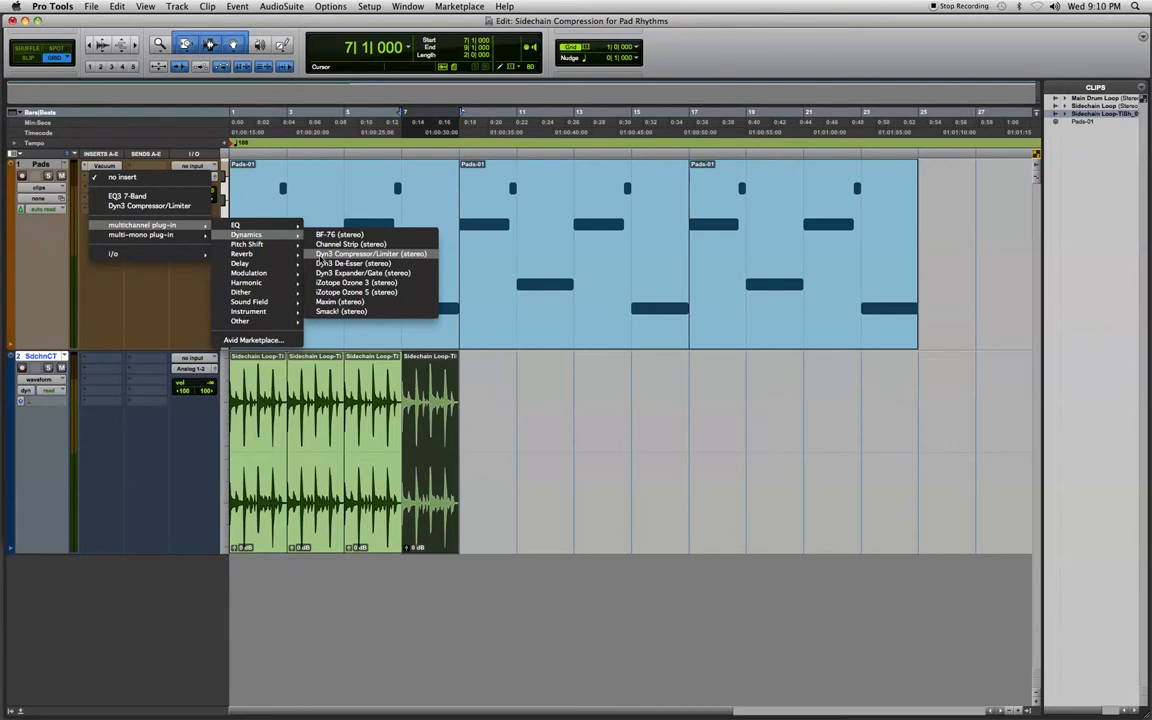
left_click(371, 253)
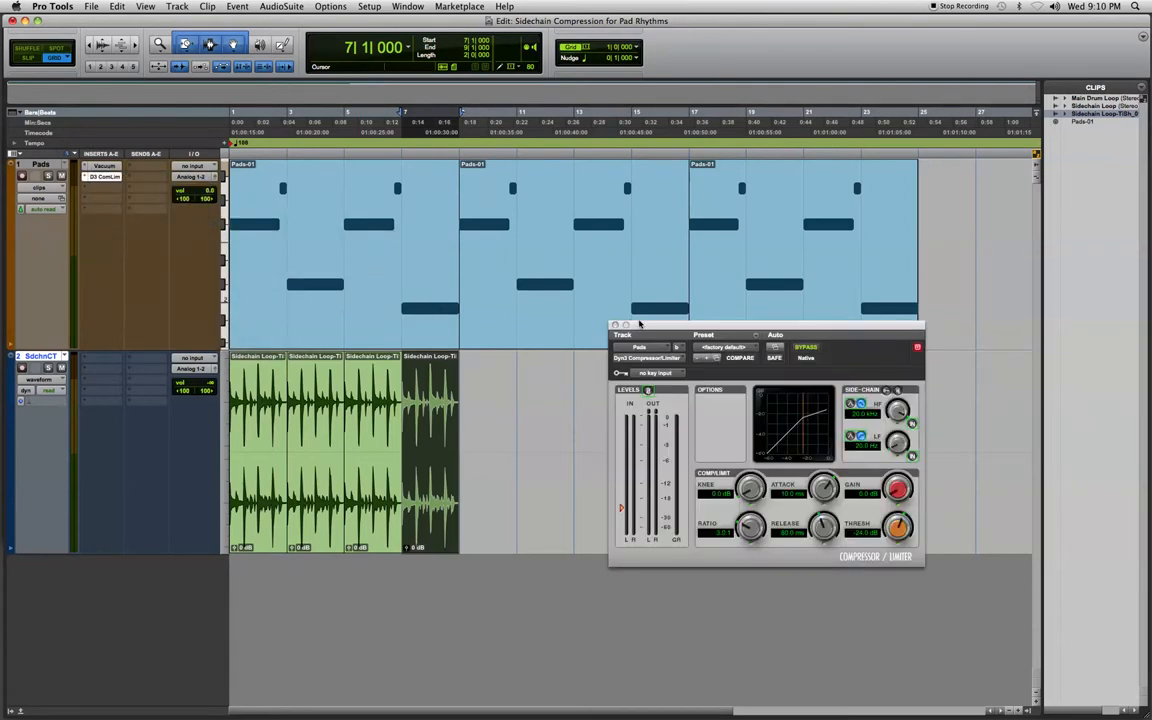
left_click_drag(622, 324, 628, 377)
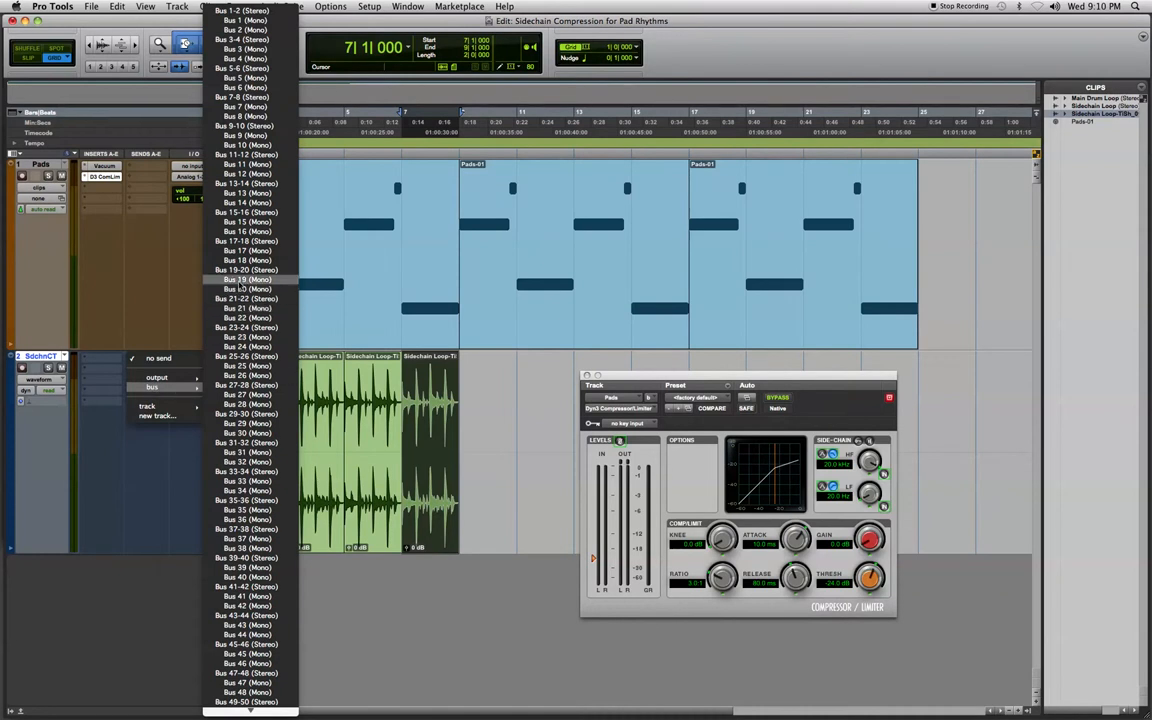
Step: Route SdchnCT Send A to Bus 19 and raise the send to 0.0 dB
left_click(245, 279)
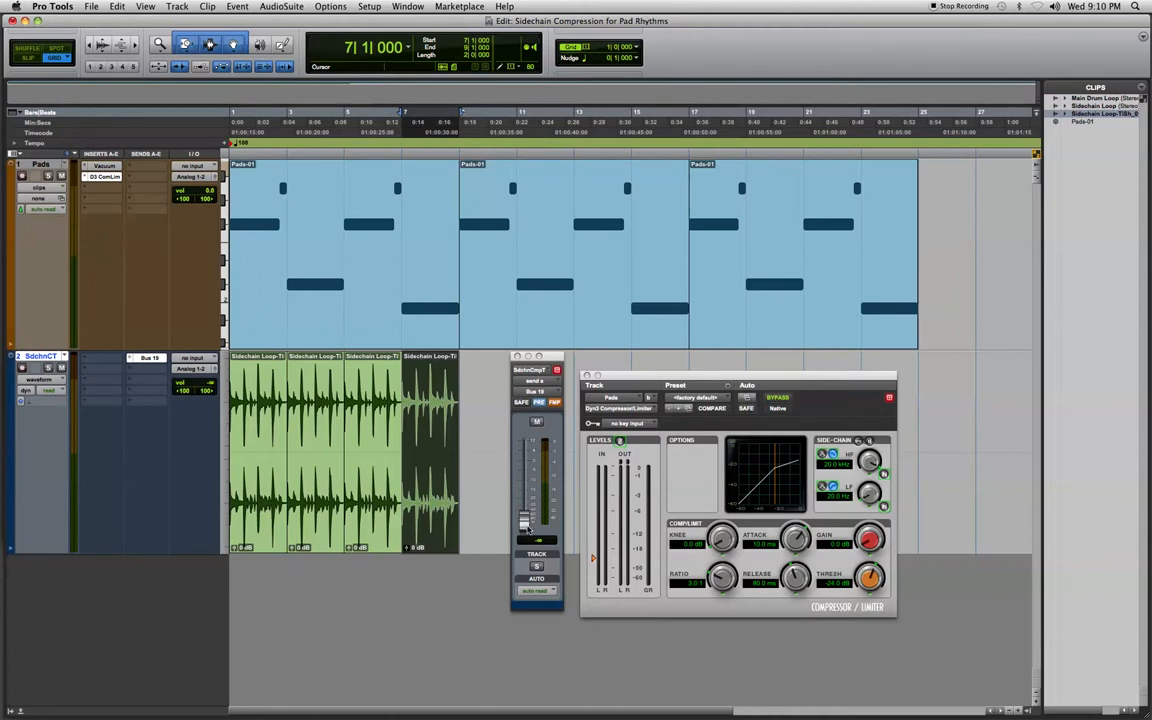
left_click_drag(524, 525, 524, 460)
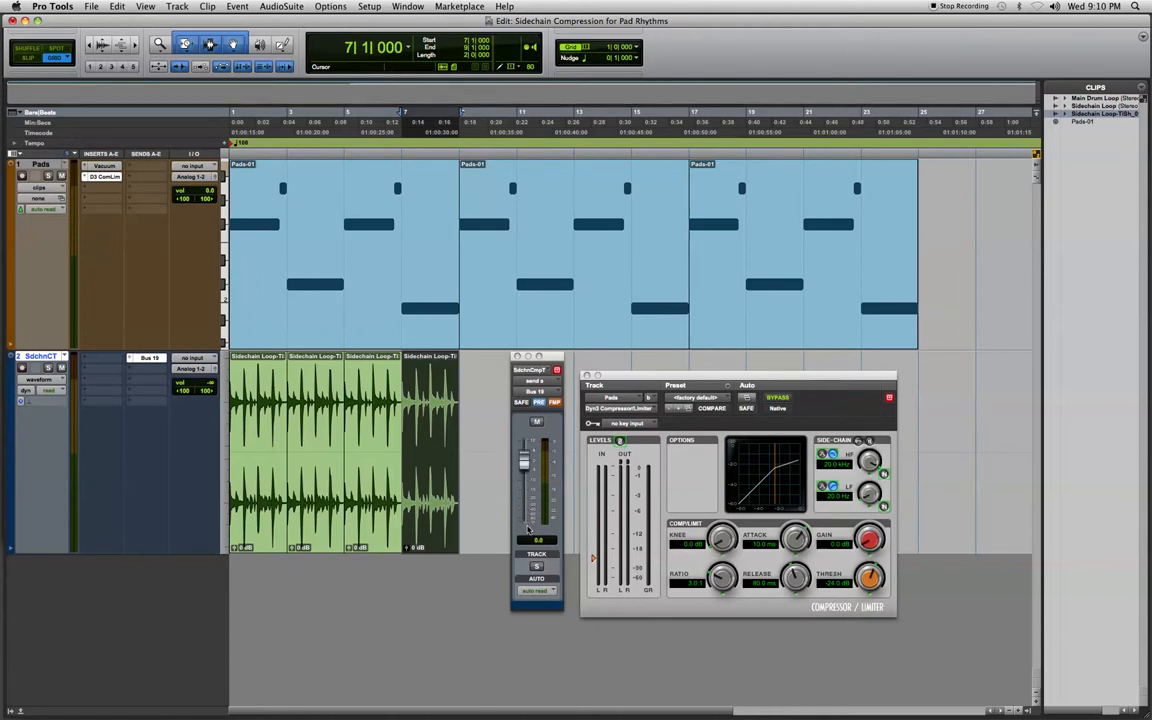
mouse_move(588, 493)
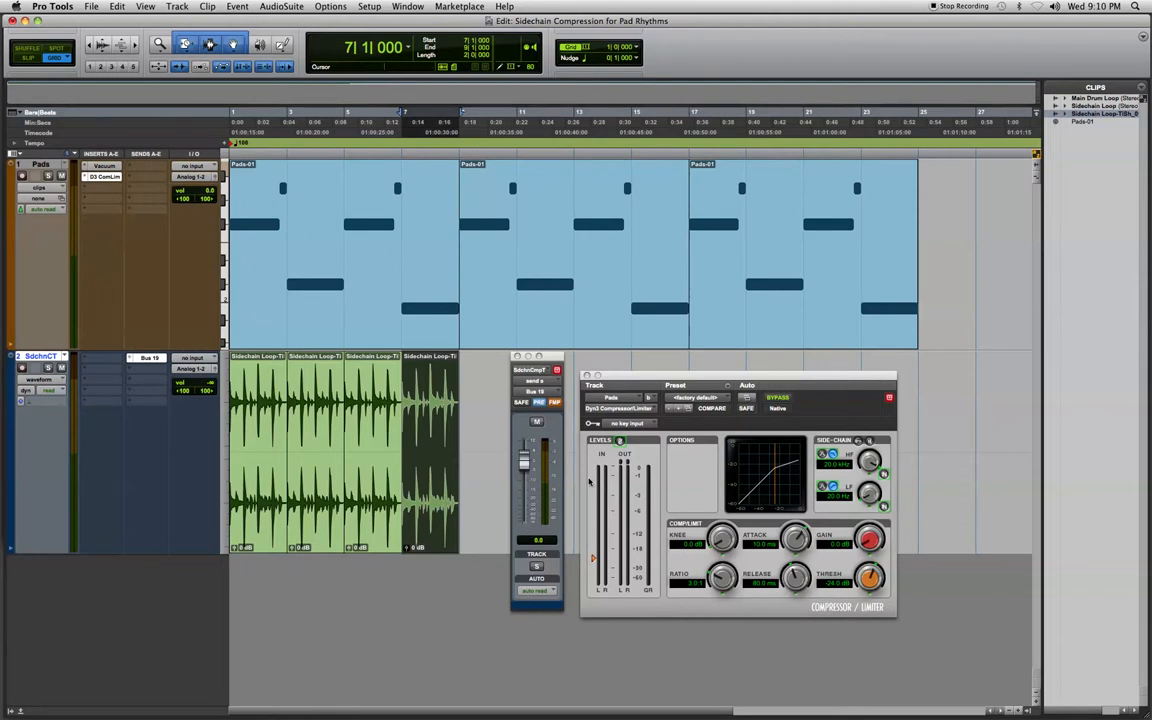
mouse_move(630, 448)
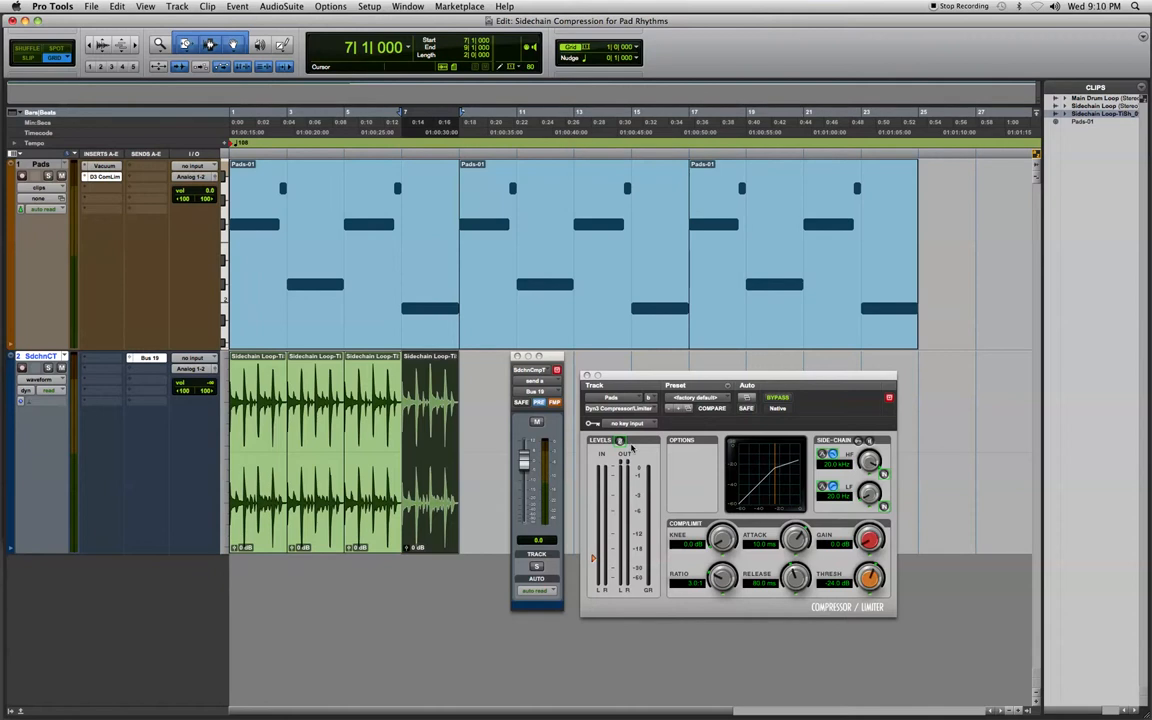
Step: Set the Dyn3 compressor's Key Input selector to Bus 19
left_click(630, 423)
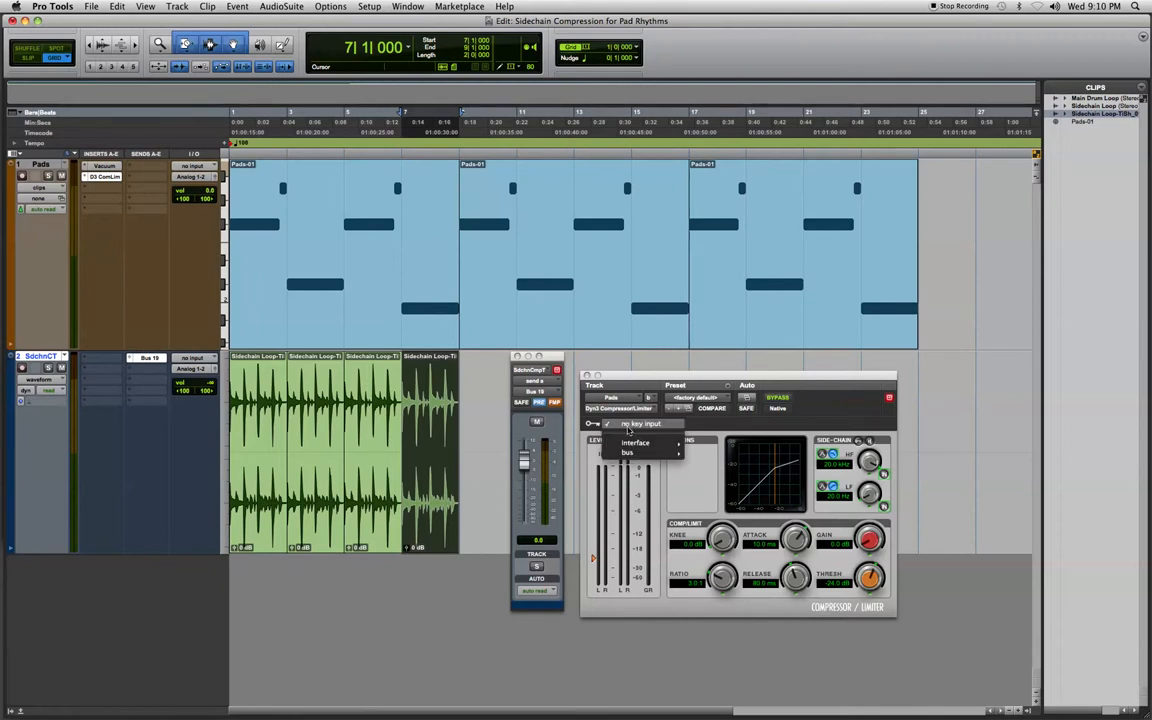
left_click(627, 452)
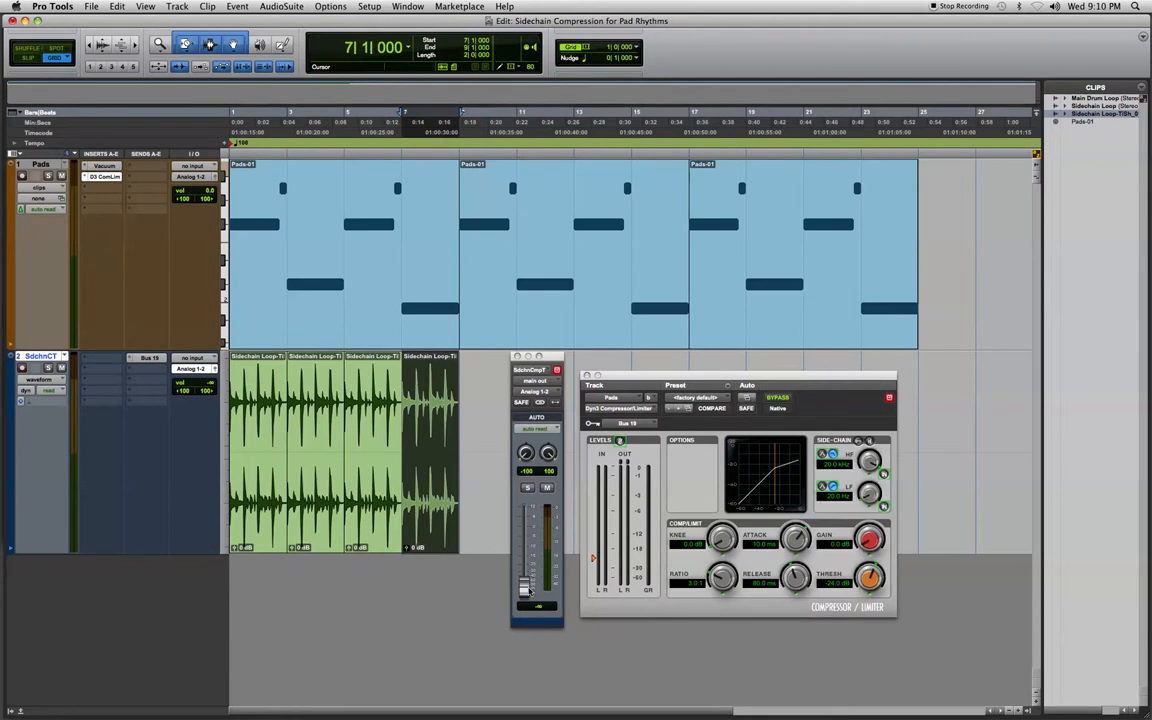
Step: Enable External Key in the compressor's Side-Chain section
left_click_drag(525, 545, 525, 590)
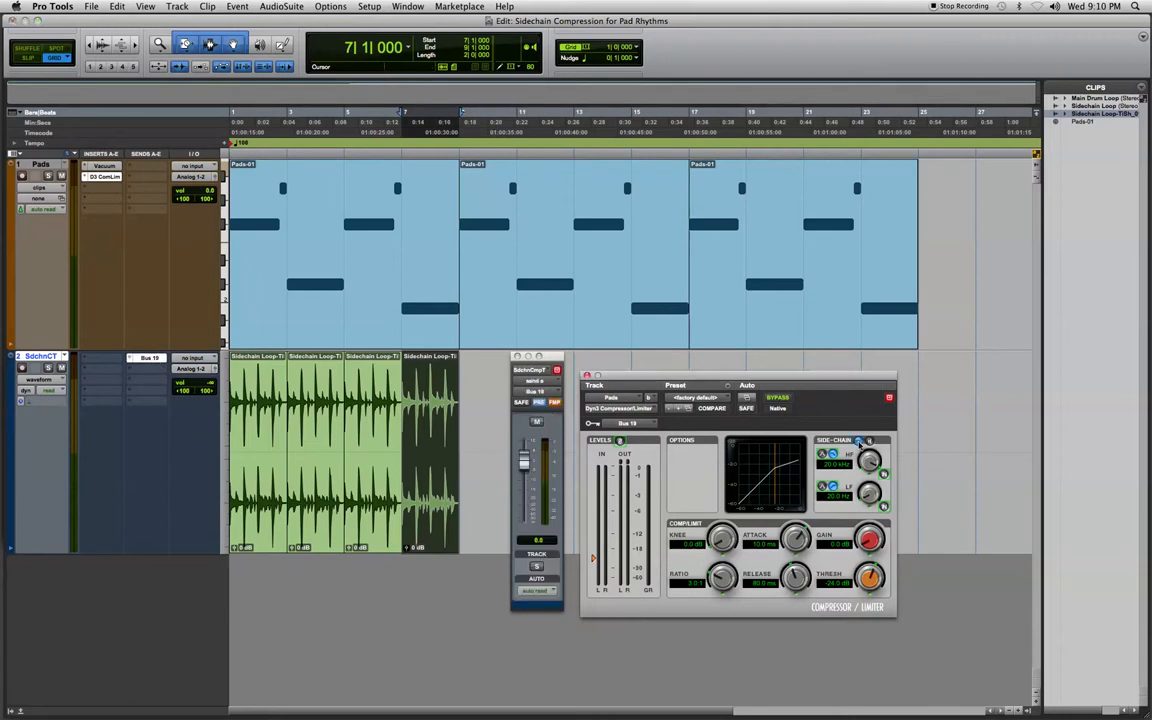
Step: Raise the compressor Ratio to 11.7:1 and lower Release to 5.0 ms
left_click(712, 408)
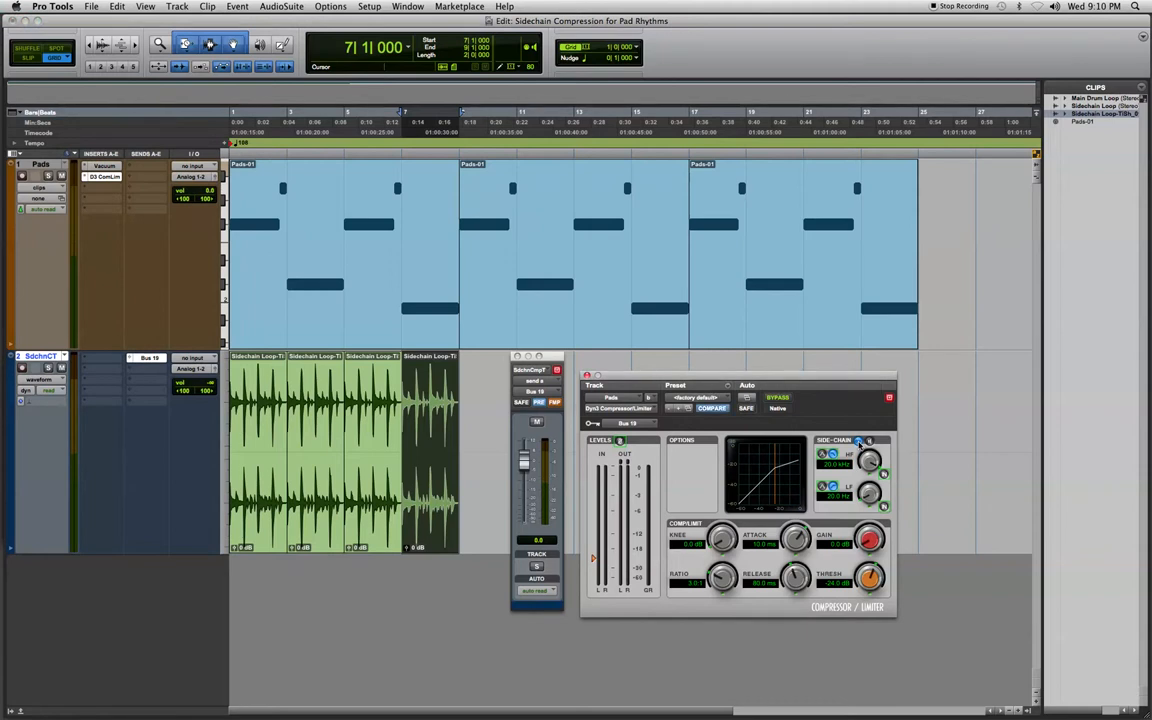
mouse_move(778, 567)
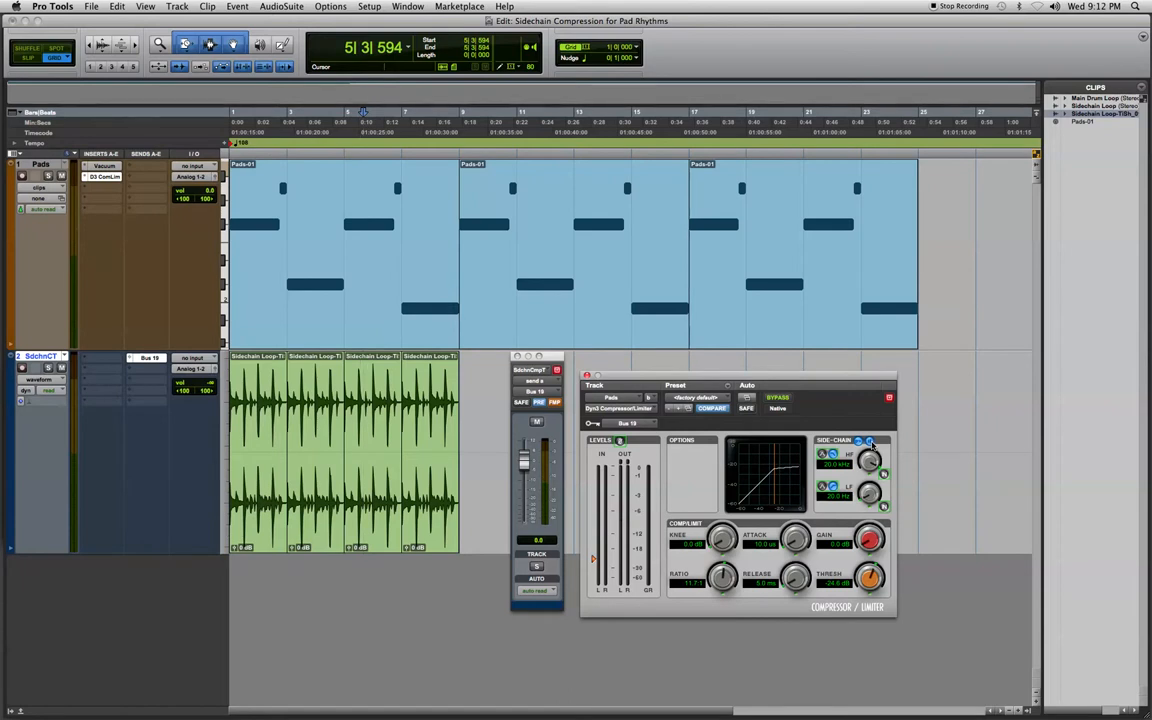
key("space")
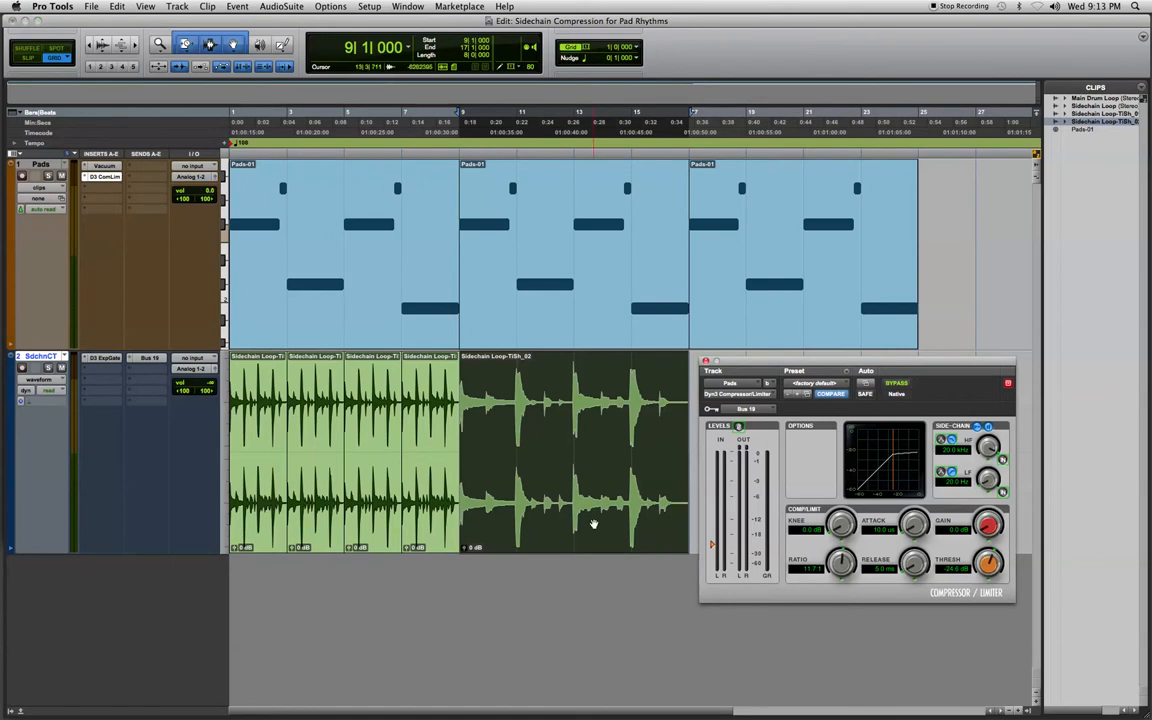
Step: Play back the arrangement to hear the slower stretched loop in bars 9–17
key("space")
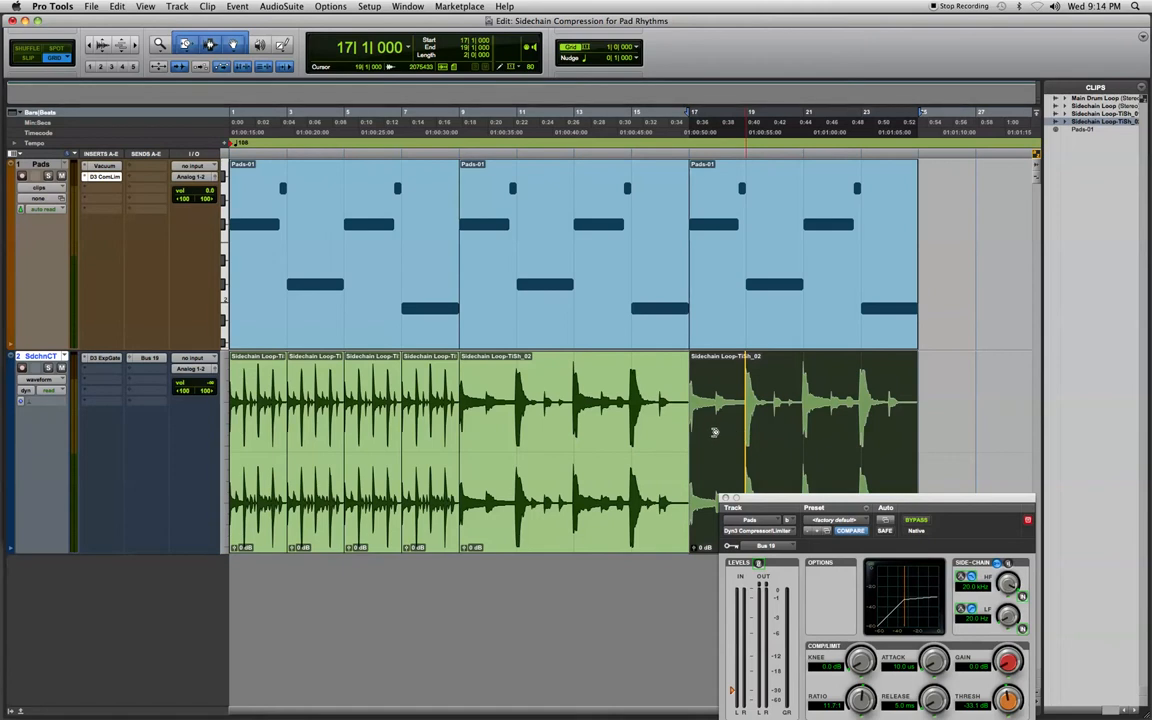
mouse_move(789, 432)
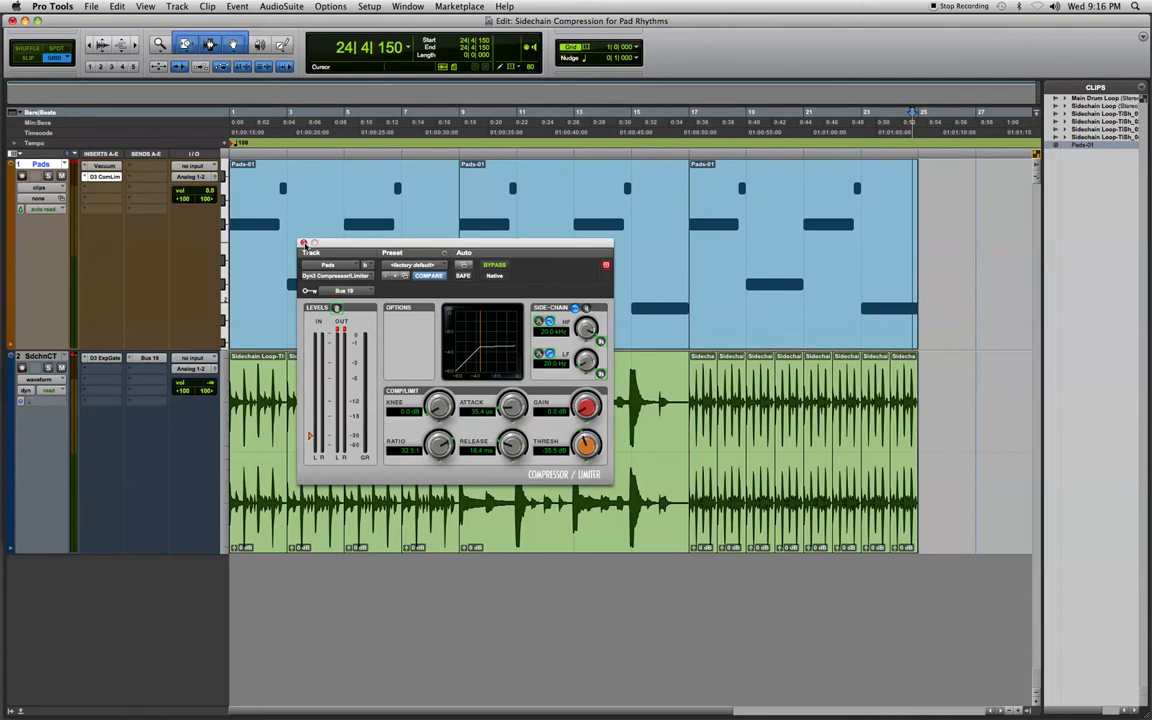
left_click(305, 243)
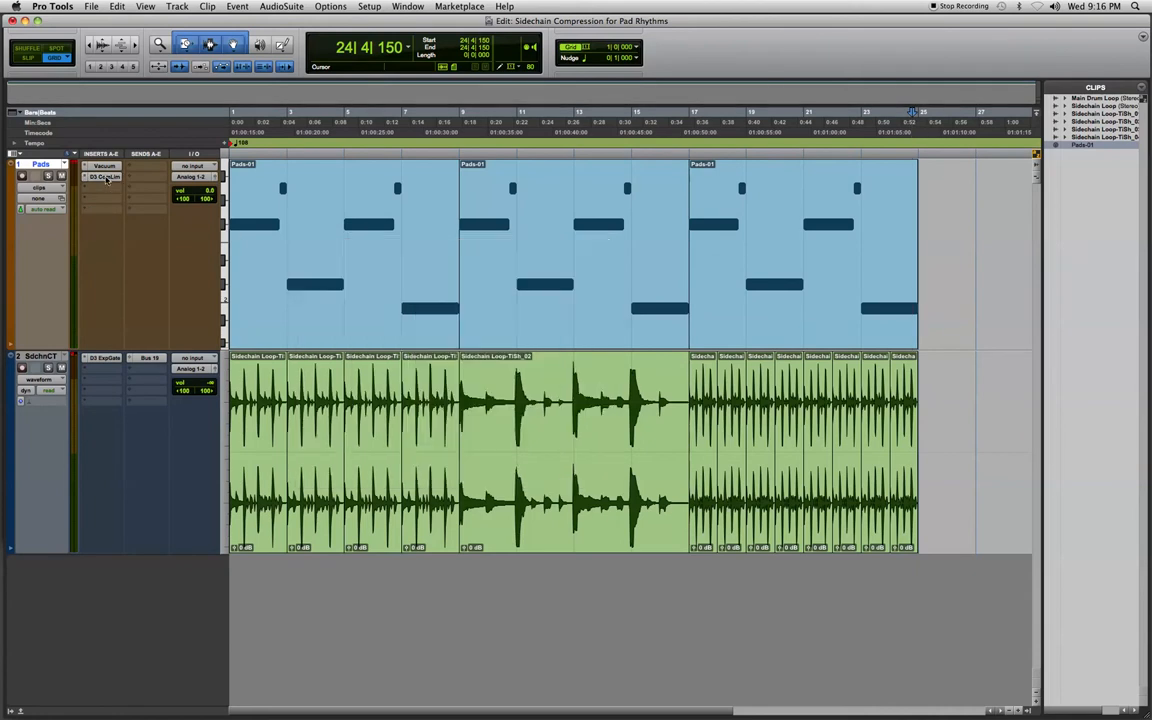
mouse_move(105, 176)
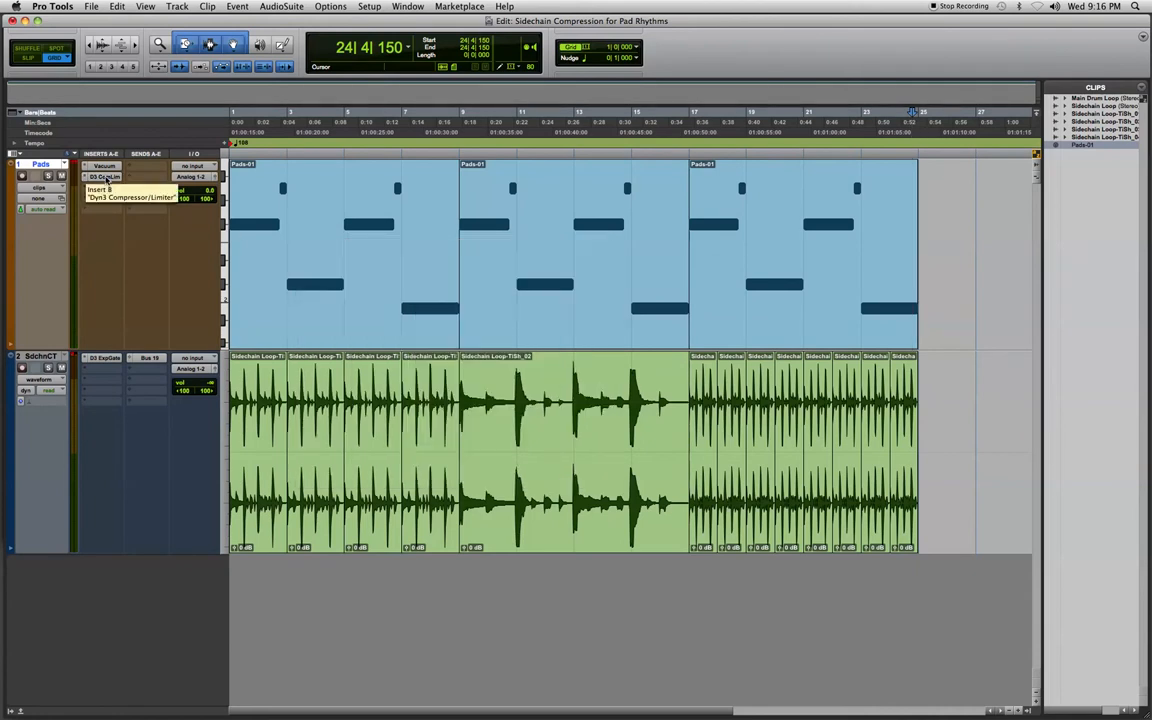
left_click(104, 176)
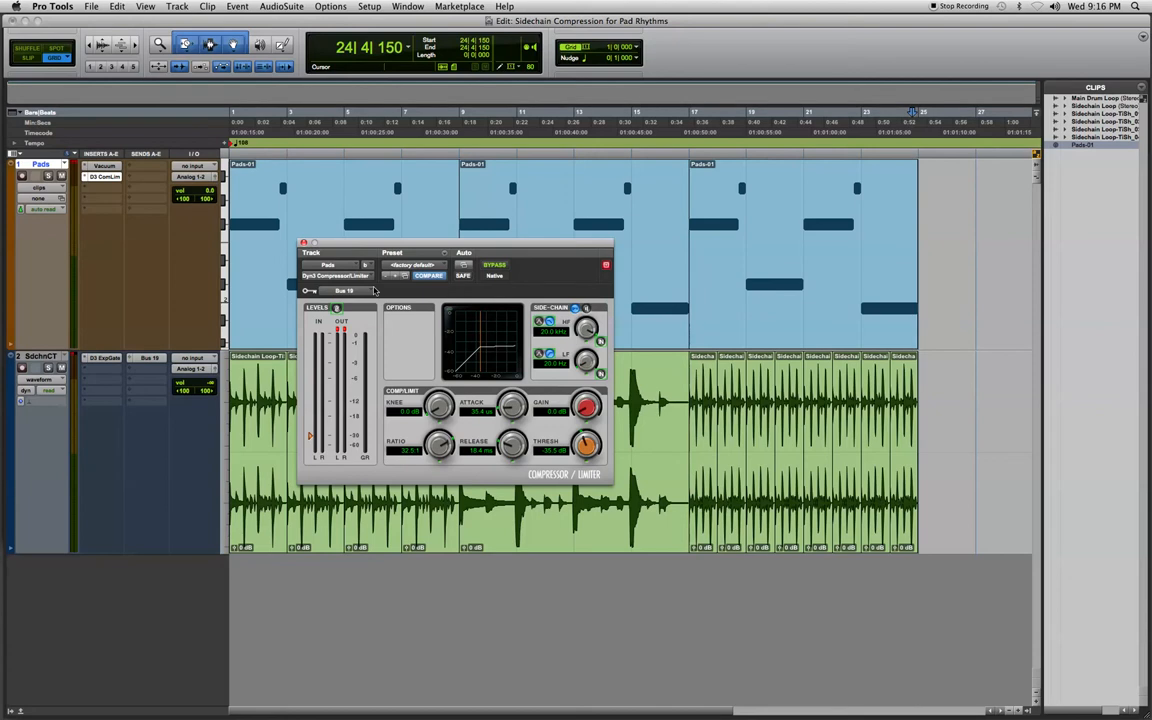
left_click(345, 290)
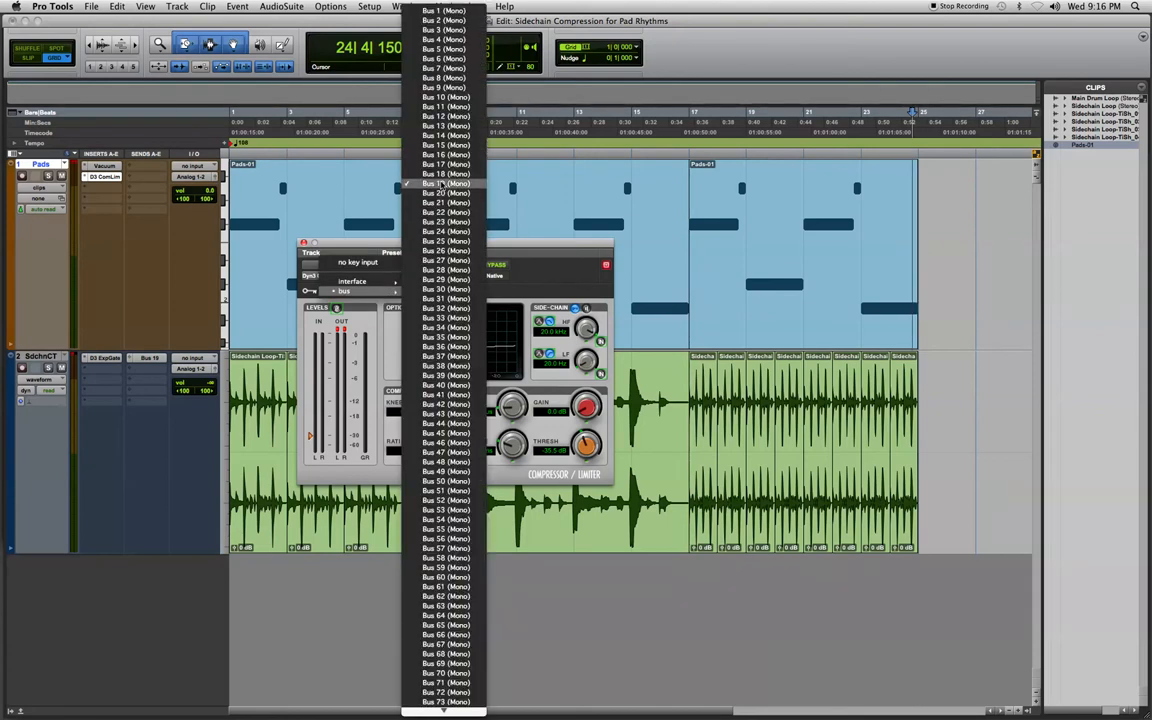
left_click(443, 183)
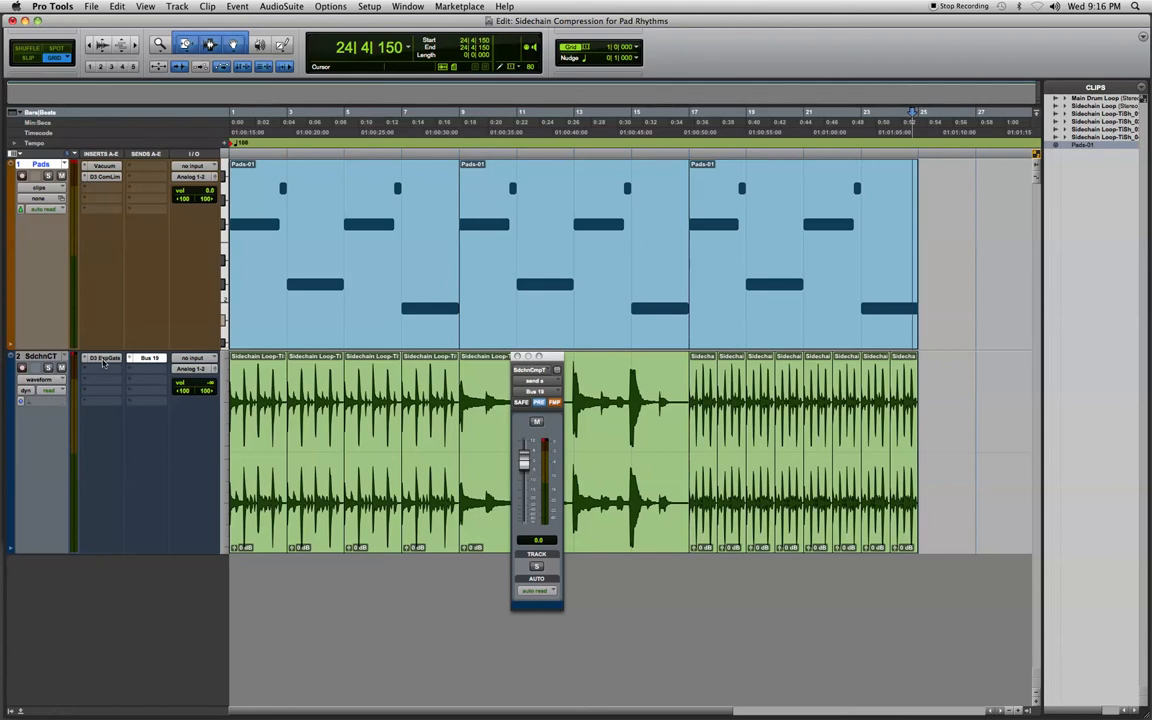
Step: Open the D3 ExpGate insert on SdchnCT beside its Bus 19 send window
left_click(102, 357)
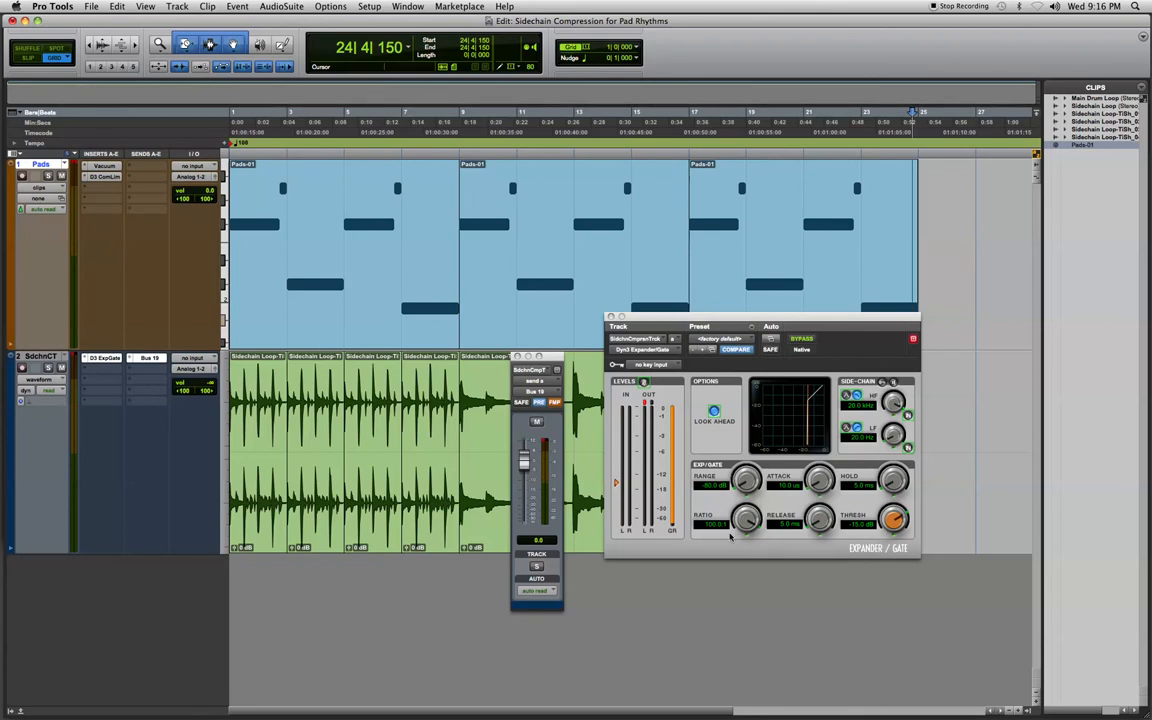
mouse_move(875, 517)
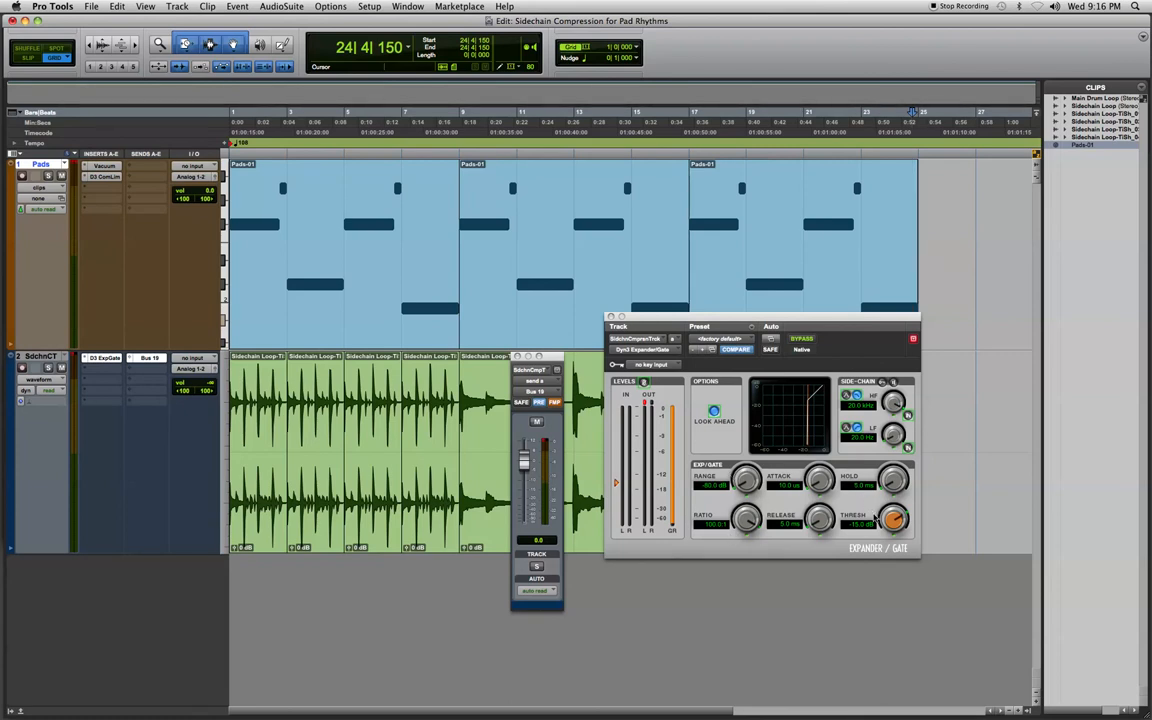